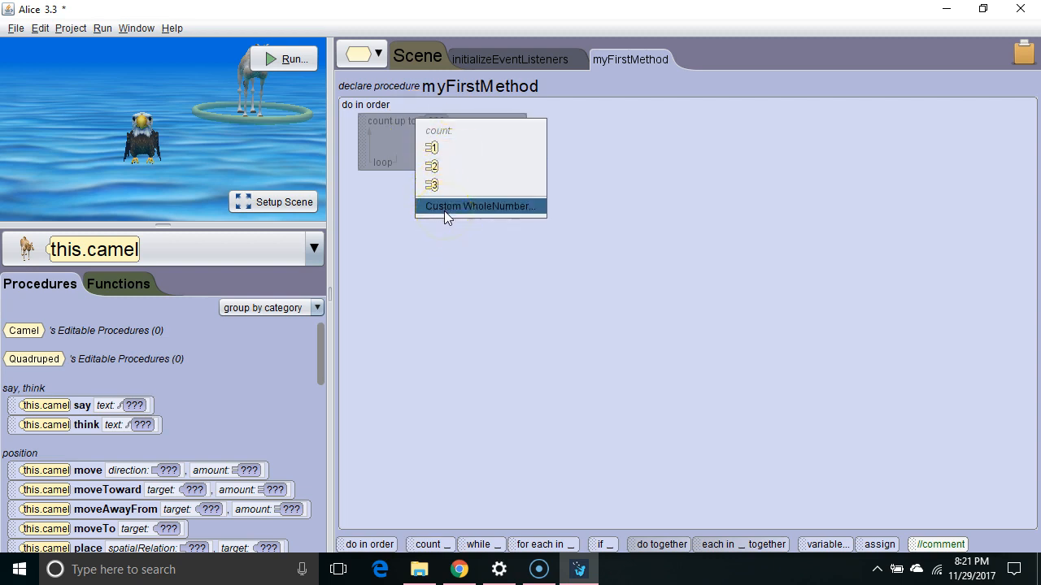
Give the new count loop a custom WholeNumber repeat count of 4.
{"action": "left_click", "coordinate": [478, 205]}
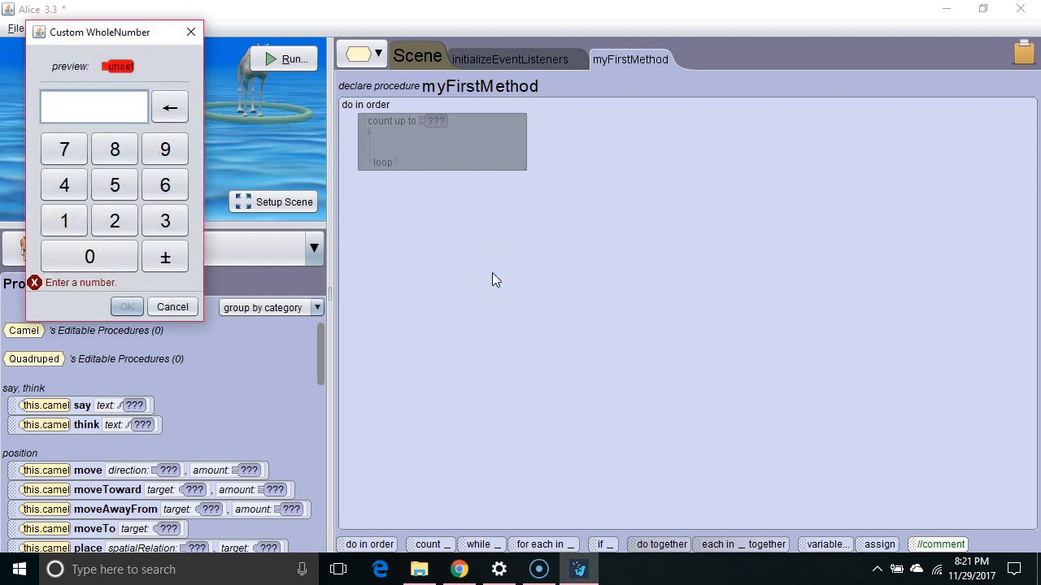
{"action": "left_click", "coordinate": [127, 307]}
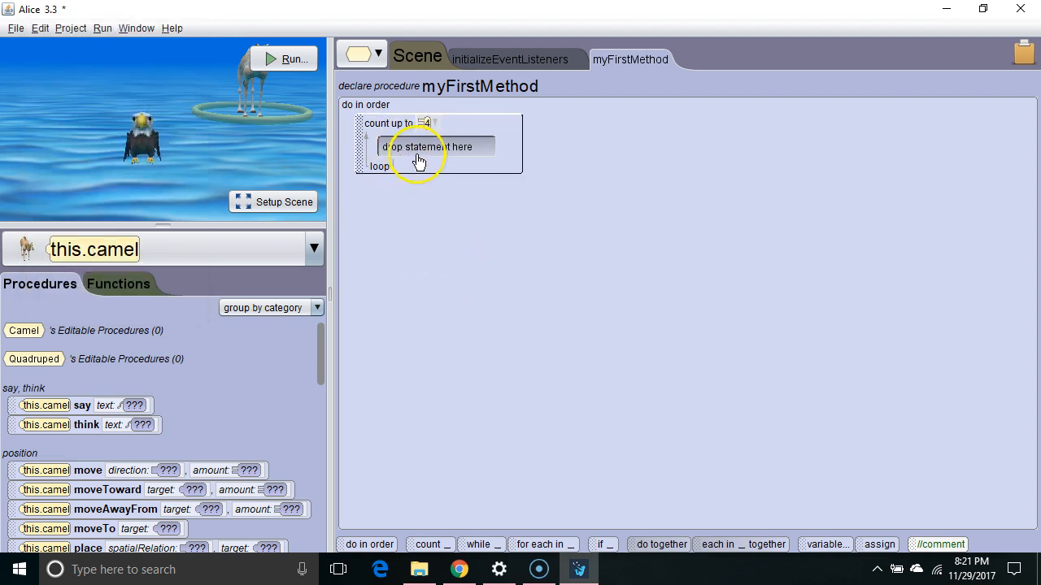
Have the eagle say "hello" inside the loop with a duration of 0.25 seconds.
{"action": "left_click", "coordinate": [314, 249]}
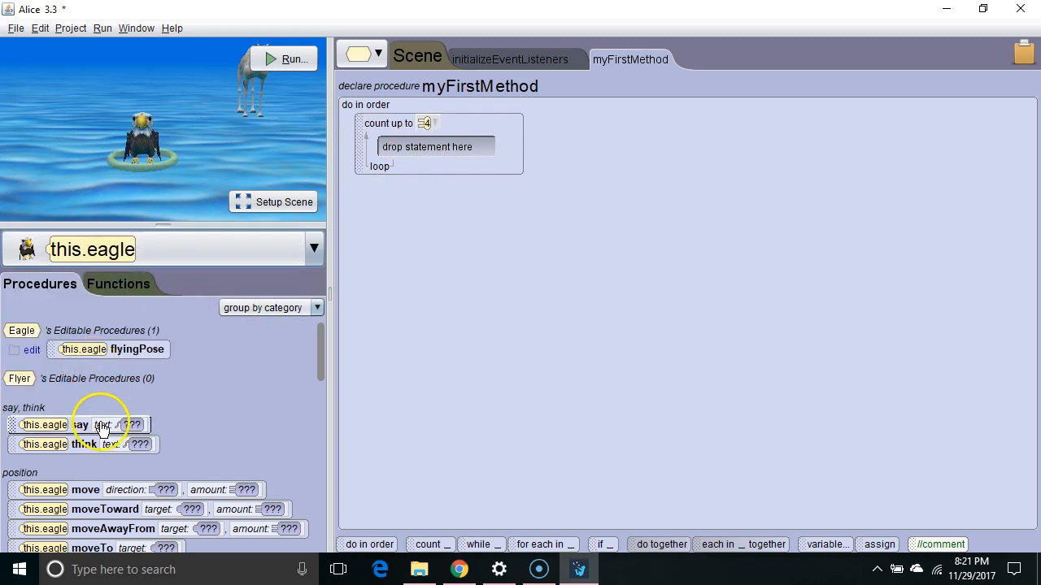
{"action": "left_click_drag", "start_coordinate": [81, 424], "coordinate": [436, 147]}
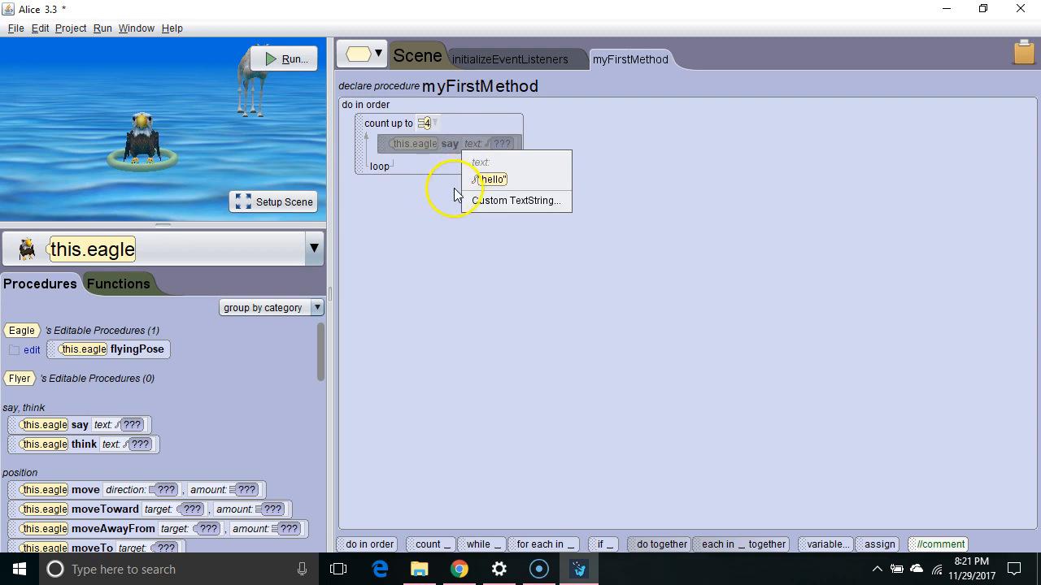
{"action": "left_click", "coordinate": [491, 179]}
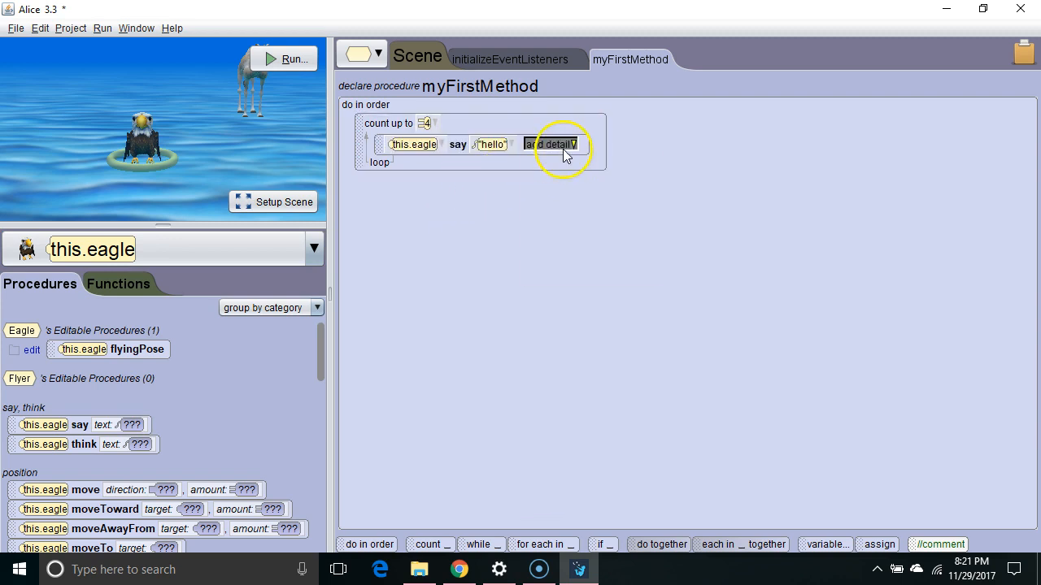
{"action": "left_click", "coordinate": [551, 143]}
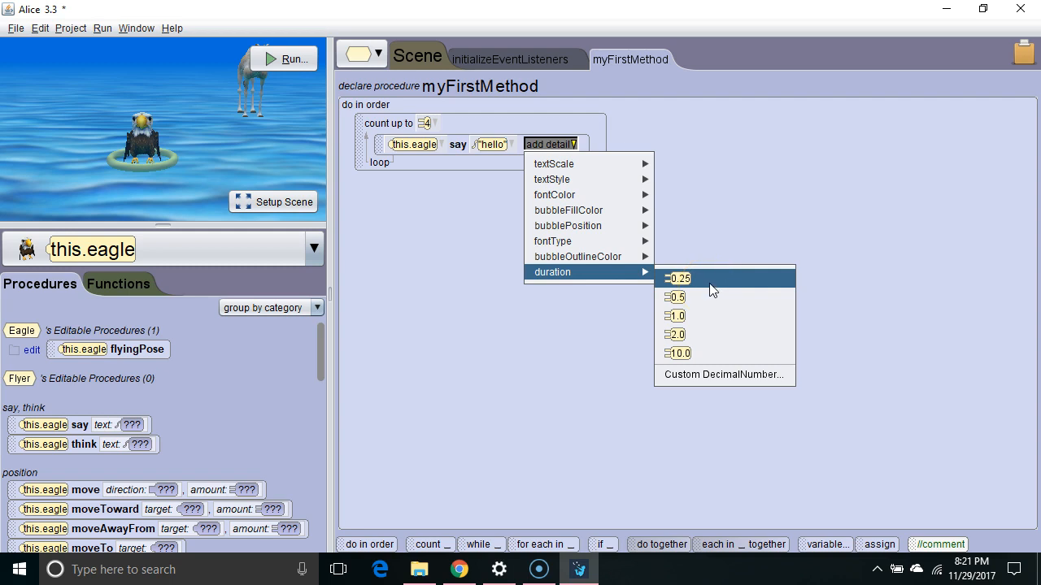
{"action": "left_click", "coordinate": [676, 278]}
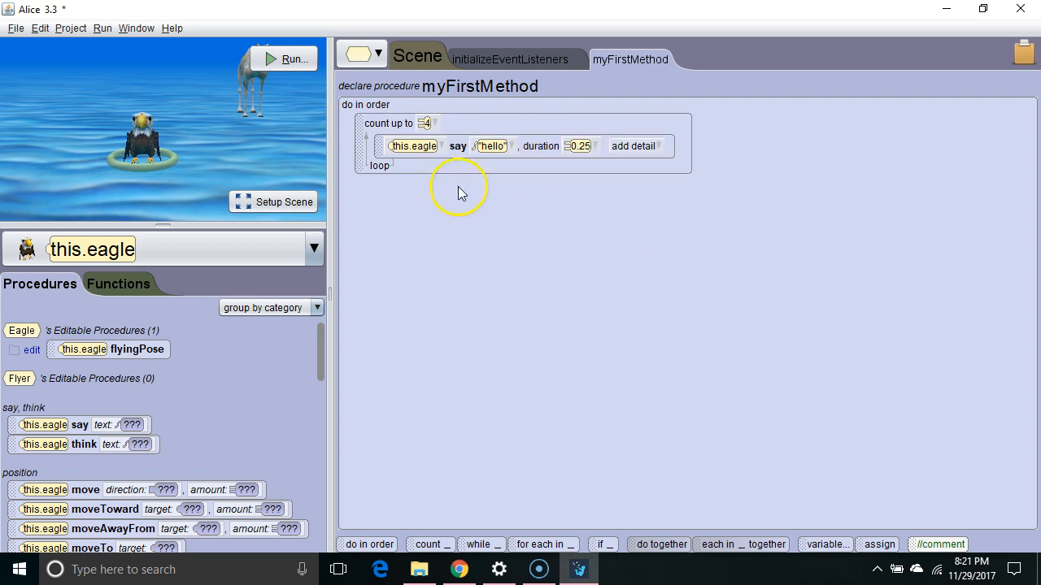
Have the camel think "hello" inside the loop with a duration of 0.25 seconds.
{"action": "left_click", "coordinate": [314, 249]}
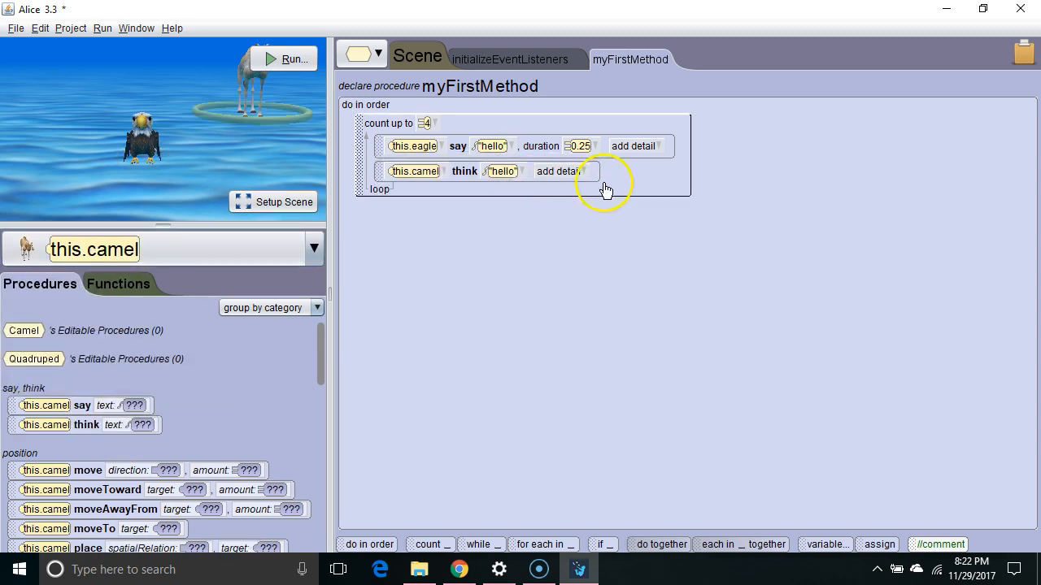
{"action": "left_click", "coordinate": [556, 170]}
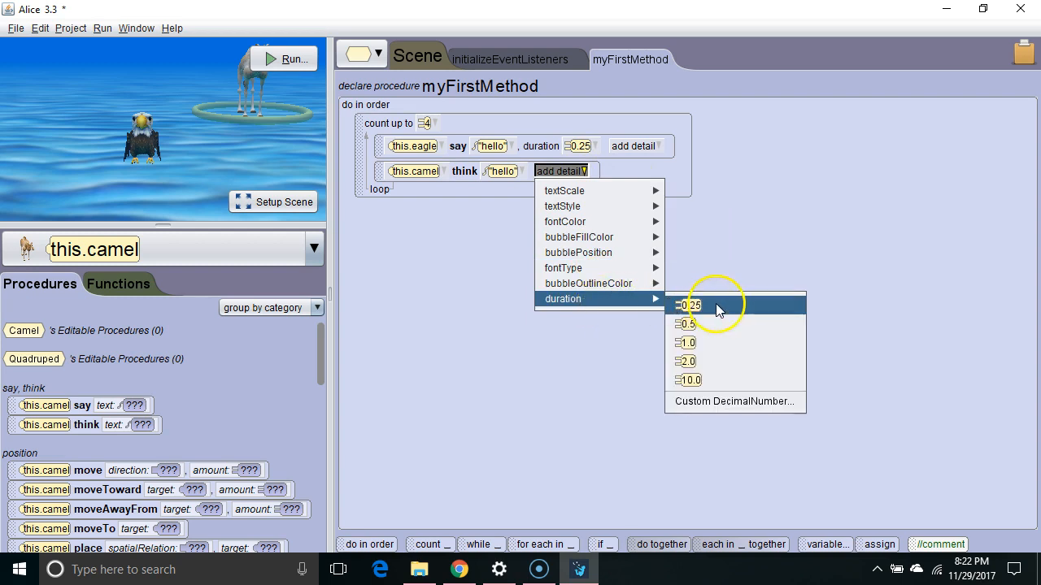
{"action": "left_click", "coordinate": [686, 306]}
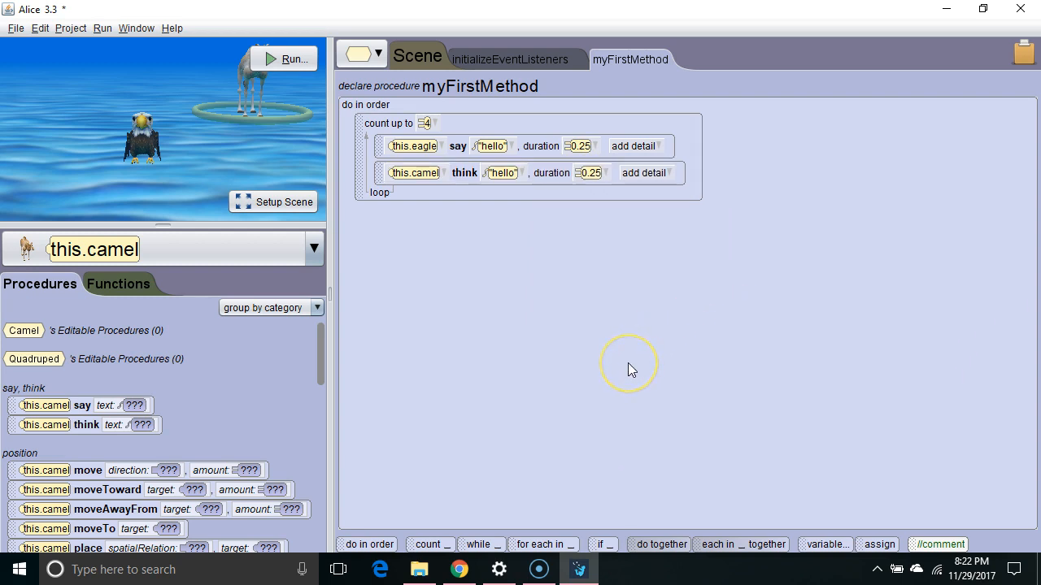
{"action": "mouse_move", "coordinate": [632, 371]}
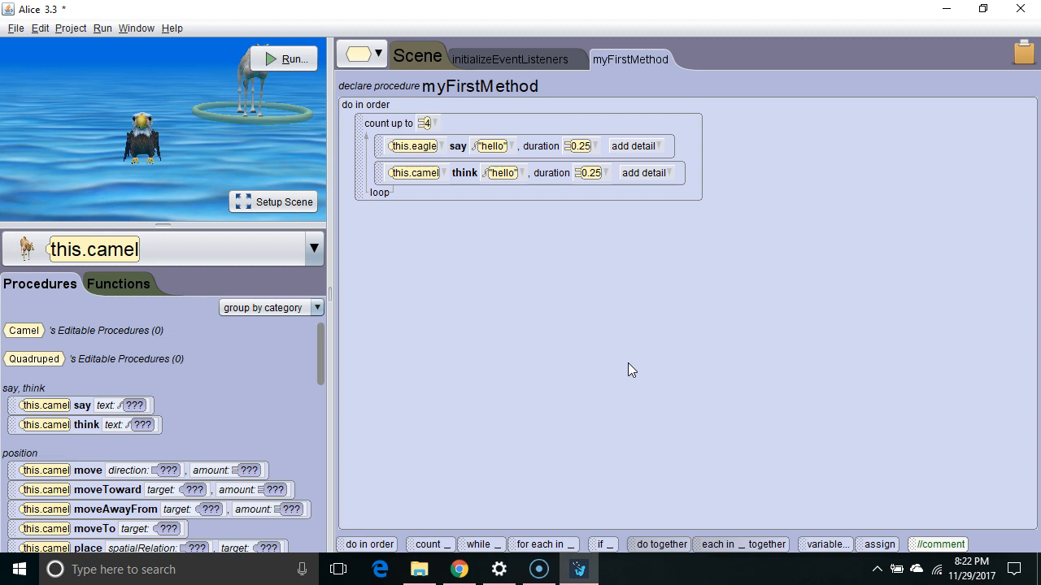
{"action": "mouse_move", "coordinate": [543, 164]}
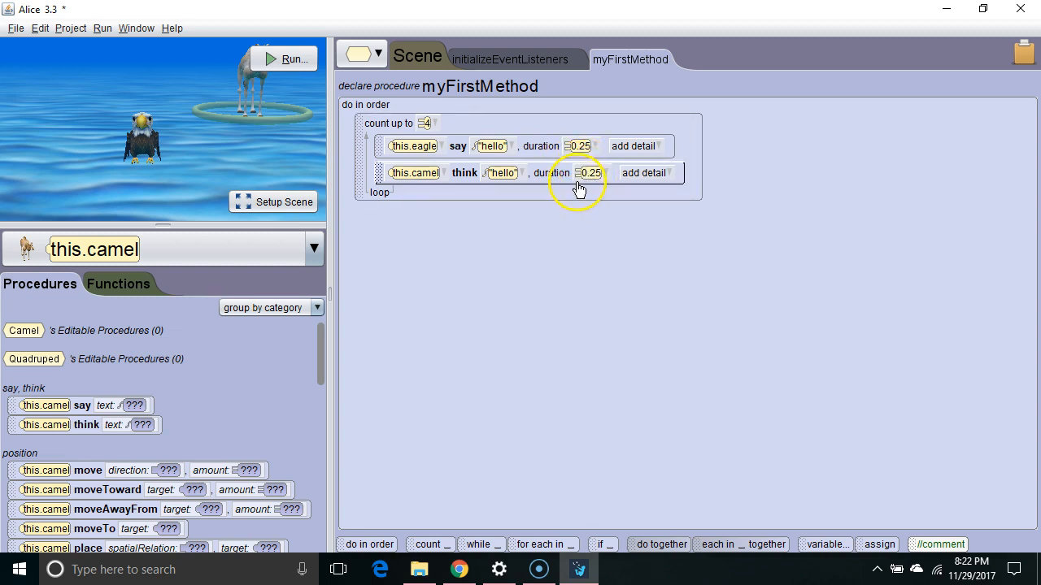
{"action": "mouse_move", "coordinate": [561, 160]}
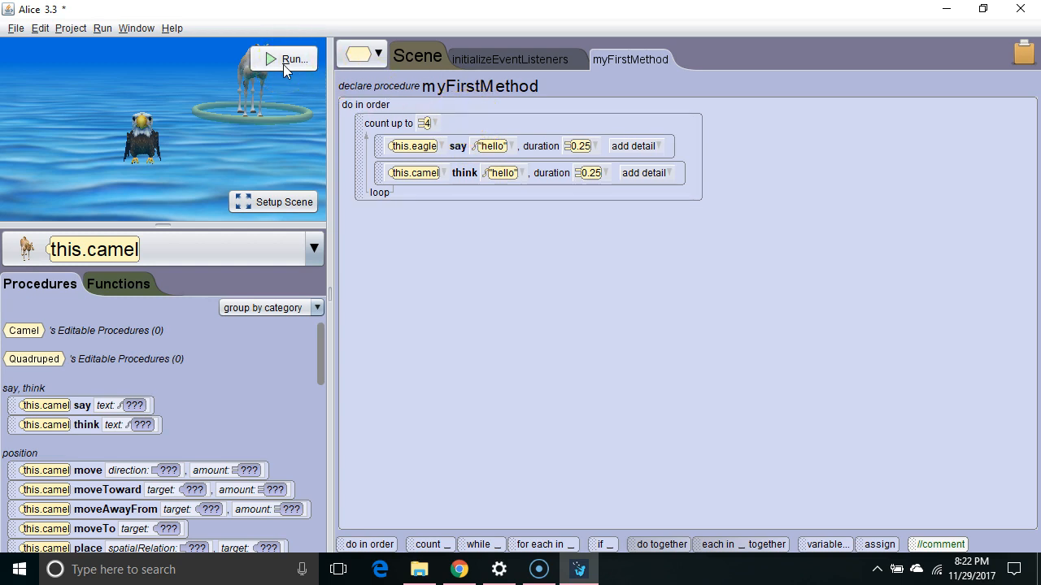
Run the eagle and camel animation and replay it from the start.
{"action": "left_click", "coordinate": [292, 58]}
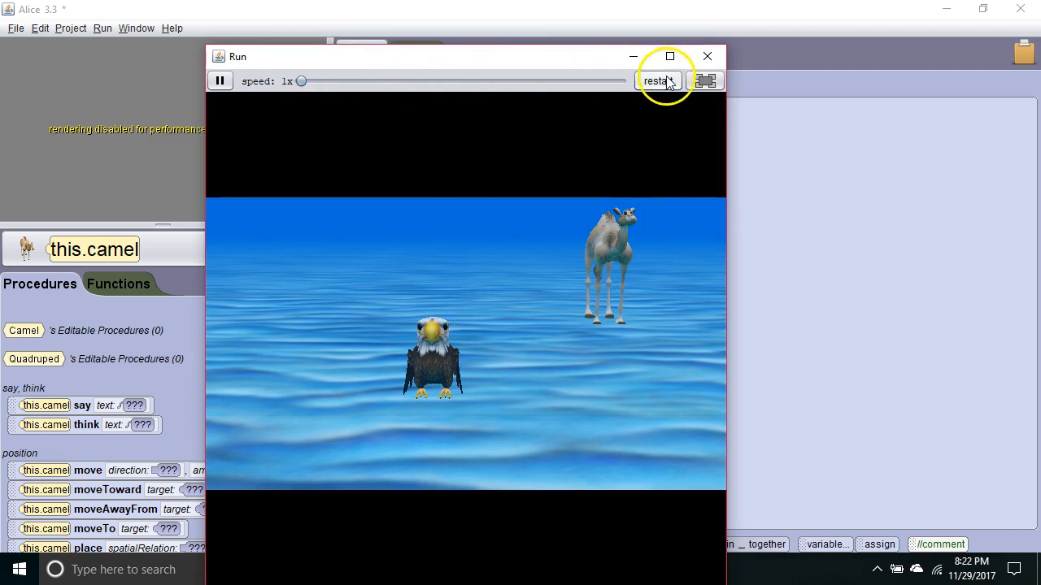
{"action": "left_click", "coordinate": [706, 55]}
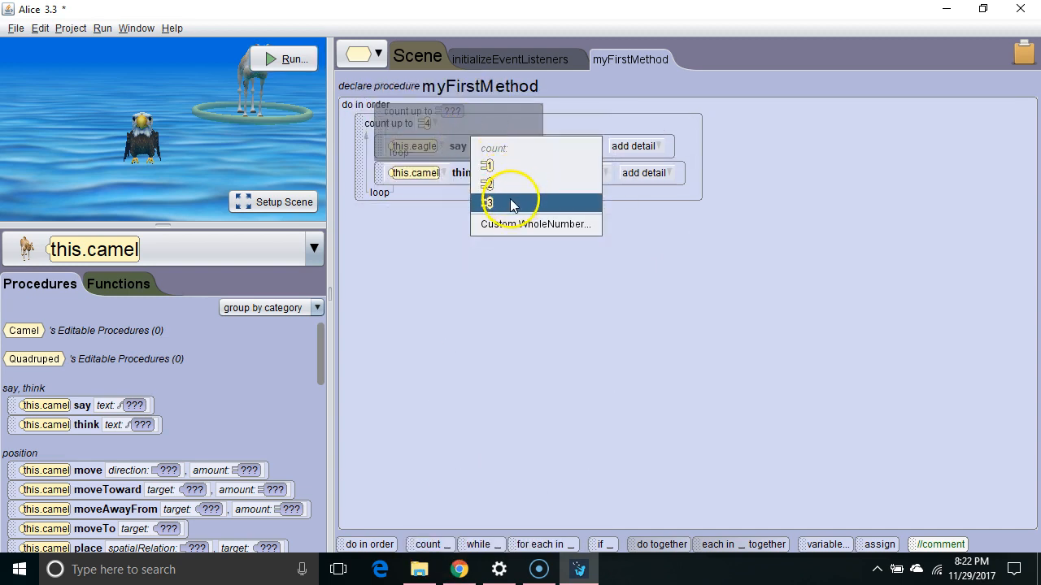
Set the nested loop around the eagle's say statement to repeat 3 times.
{"action": "left_click", "coordinate": [488, 202]}
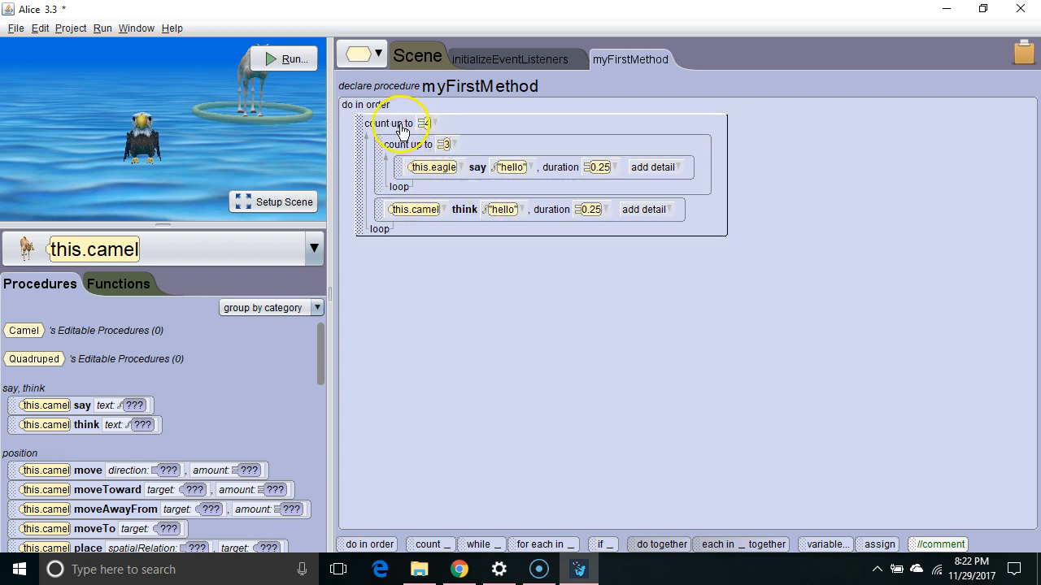
{"action": "left_click", "coordinate": [423, 123]}
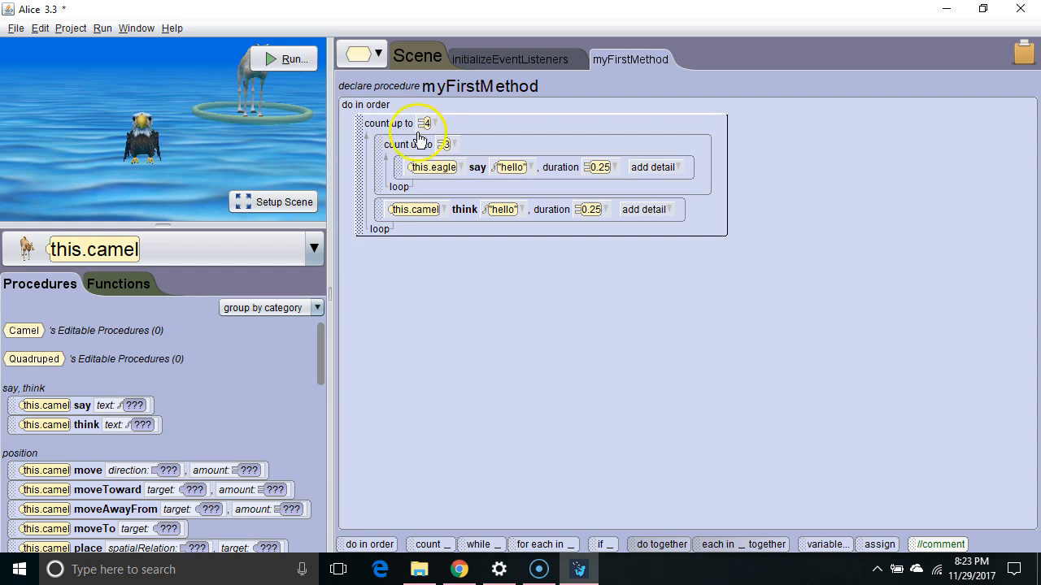
{"action": "left_click", "coordinate": [445, 143]}
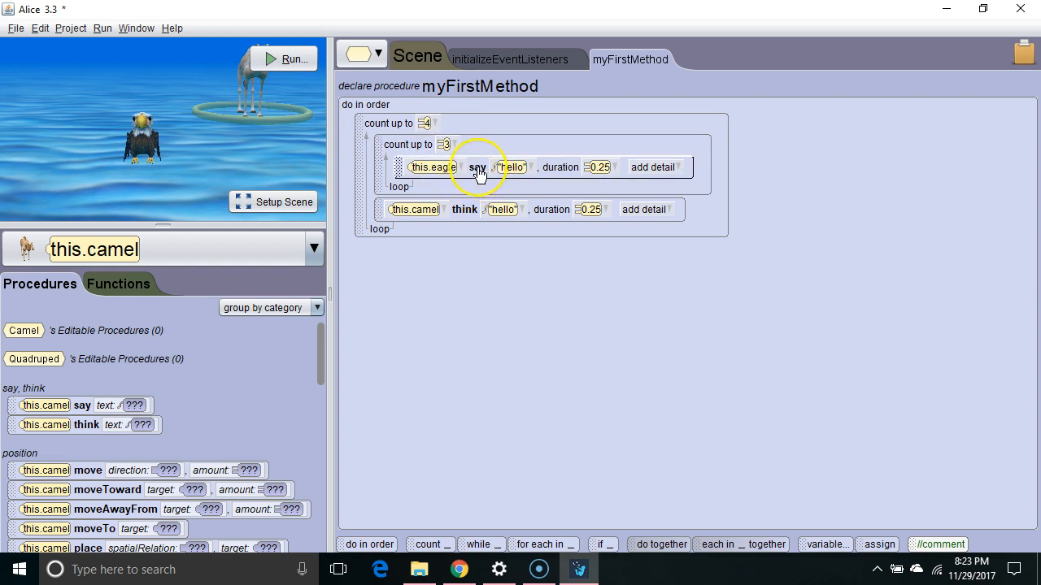
{"action": "mouse_move", "coordinate": [475, 182]}
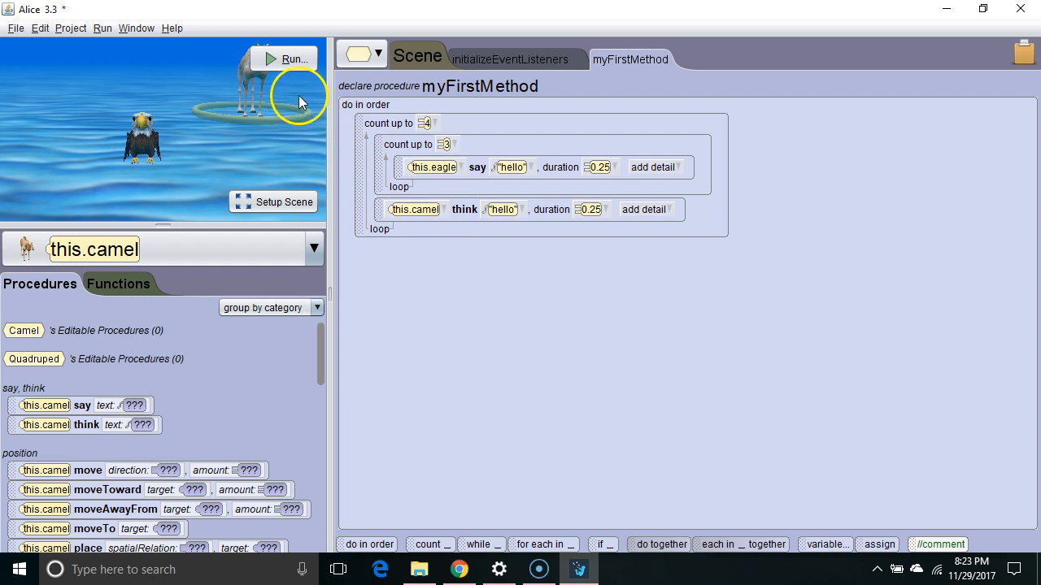
{"action": "left_click", "coordinate": [283, 59]}
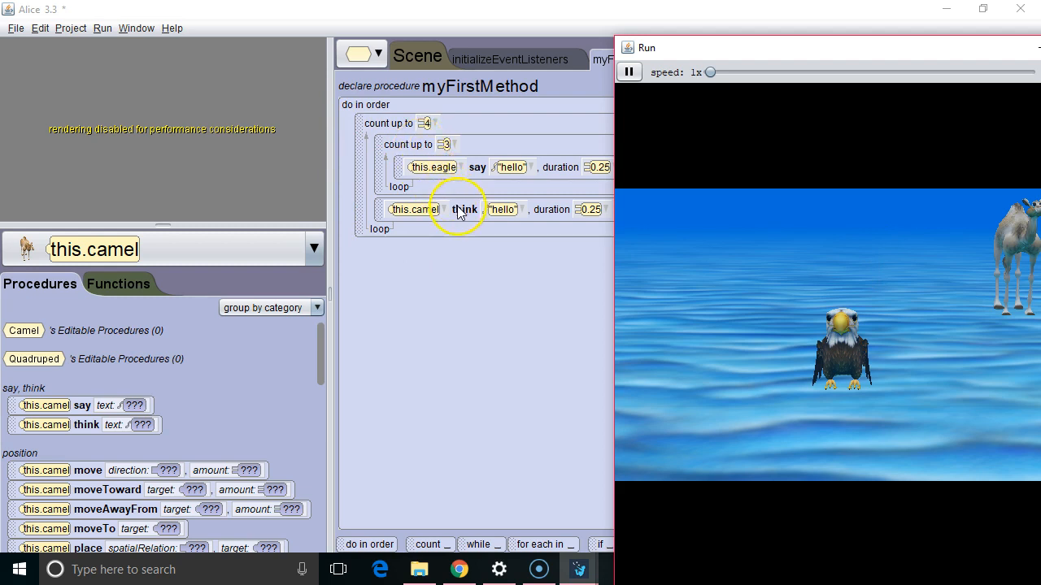
{"action": "mouse_move", "coordinate": [358, 146]}
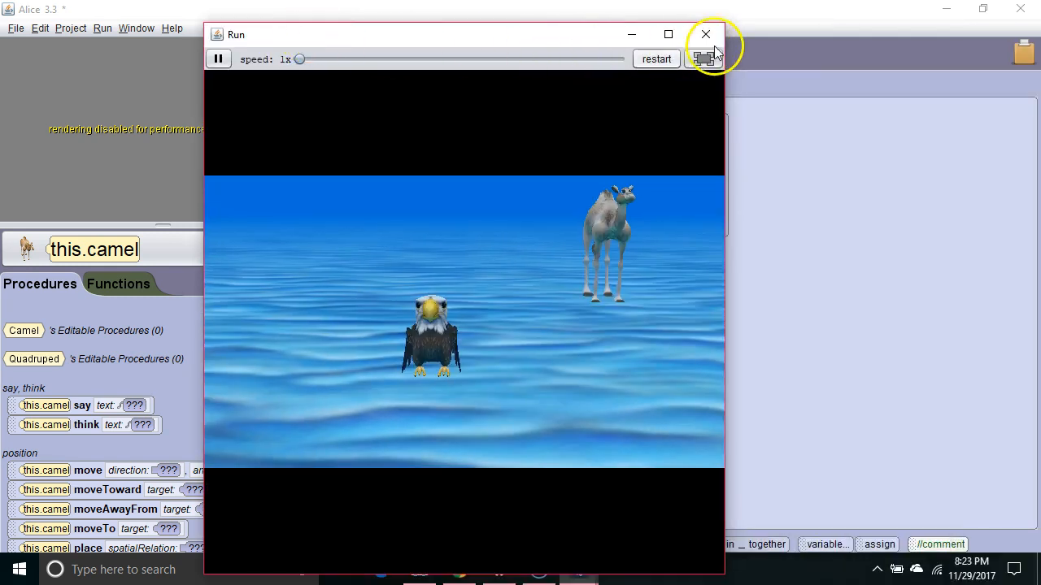
{"action": "left_click", "coordinate": [706, 34]}
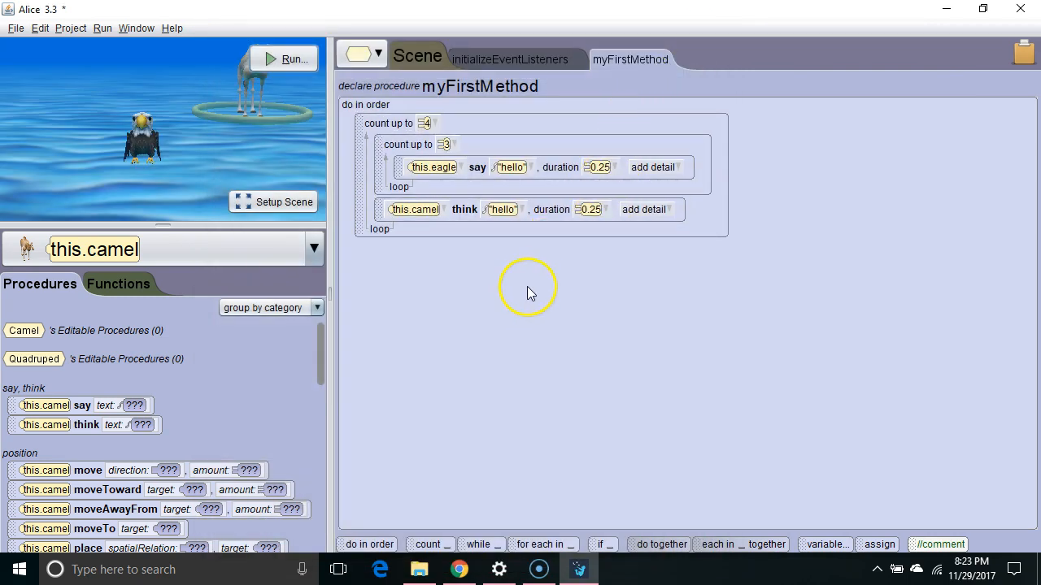
{"action": "mouse_move", "coordinate": [506, 293]}
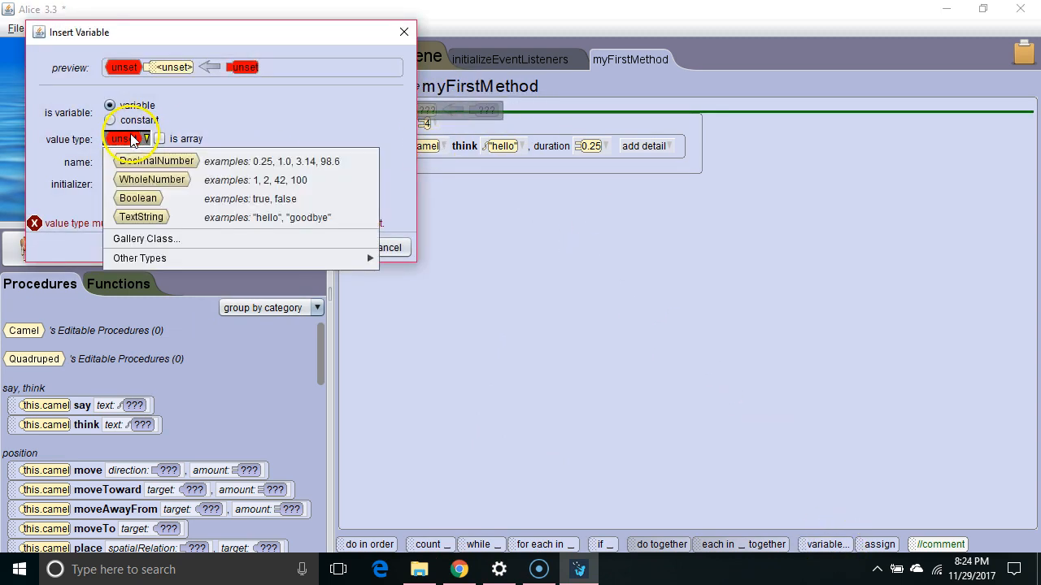
Create a WholeNumber variable named repetitions with a starting value of 3.
{"action": "left_click", "coordinate": [151, 178]}
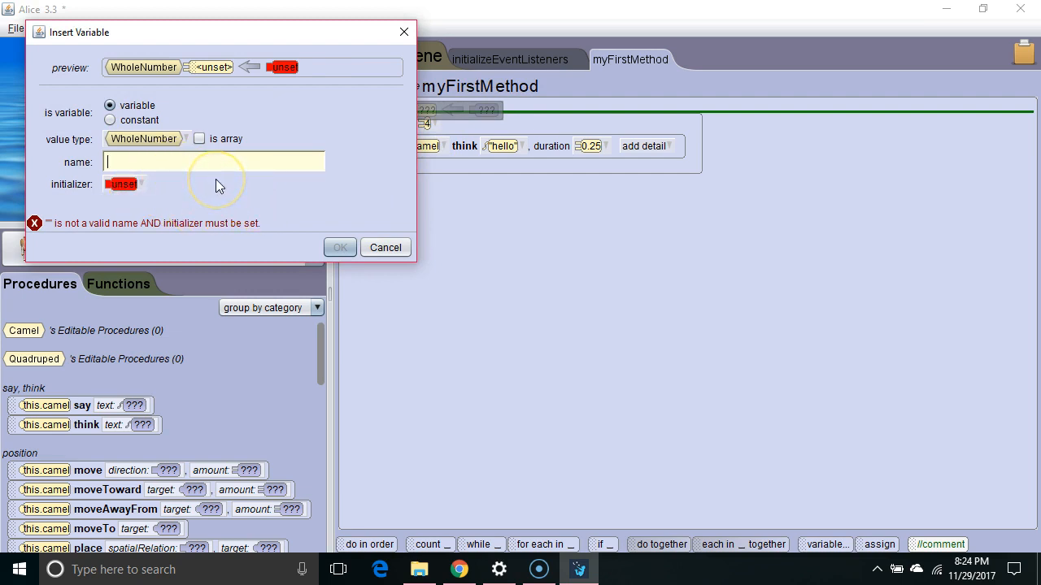
{"action": "type", "text": "repititions"}
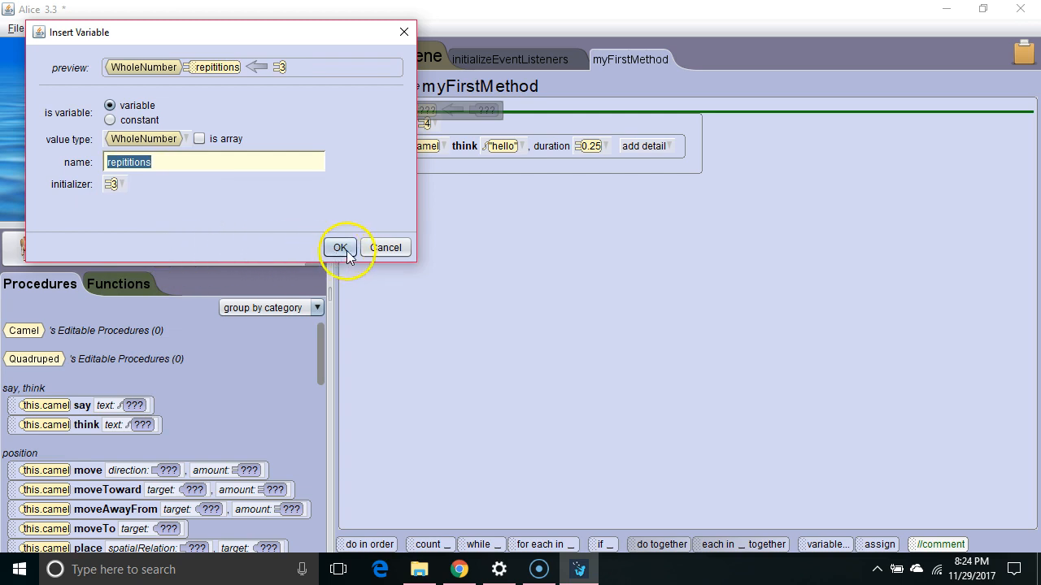
{"action": "left_click", "coordinate": [339, 247]}
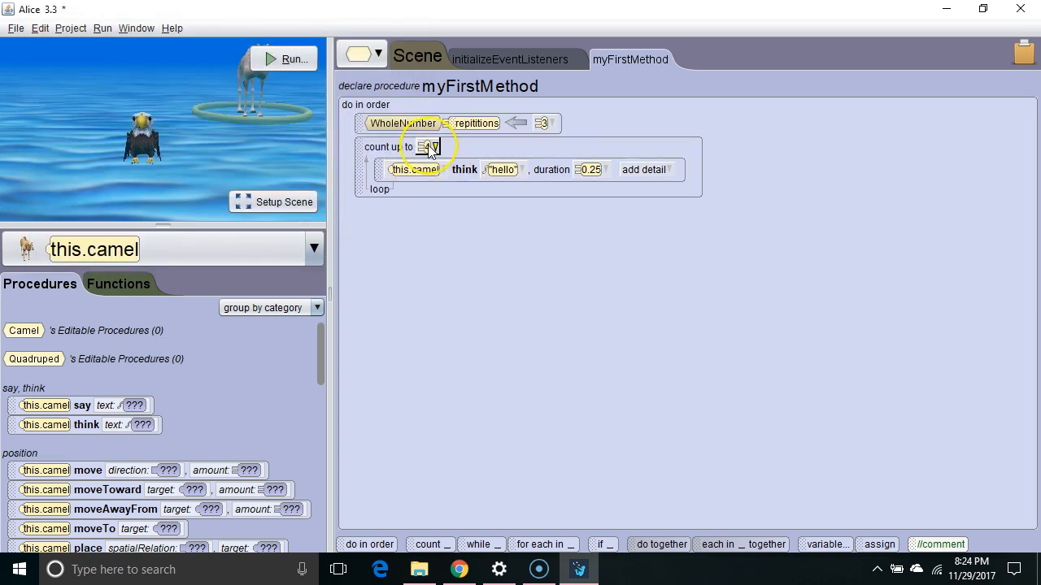
Make the count loop count up to the repetitions variable.
{"action": "left_click", "coordinate": [426, 147]}
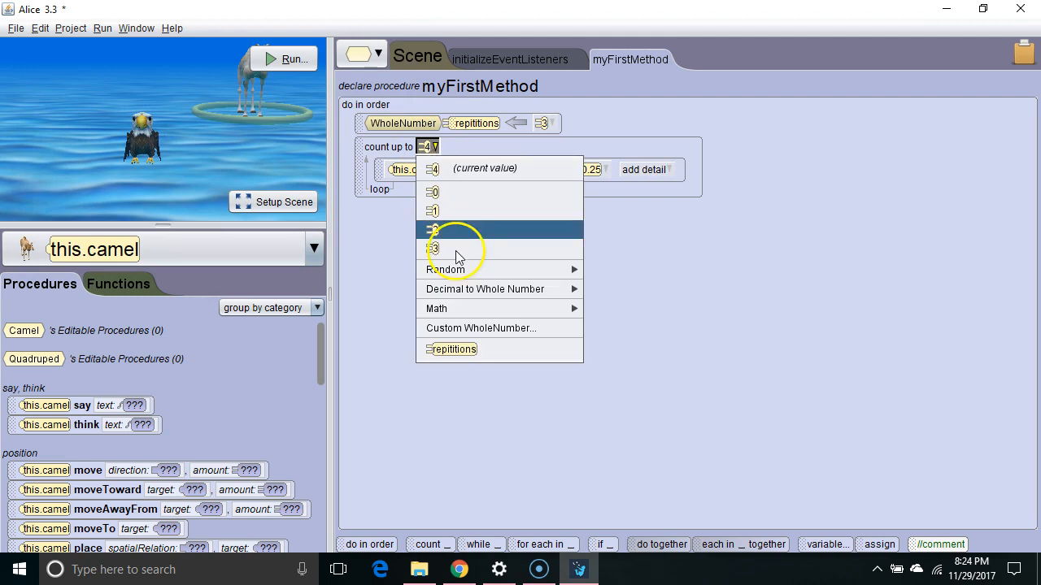
{"action": "left_click", "coordinate": [455, 348]}
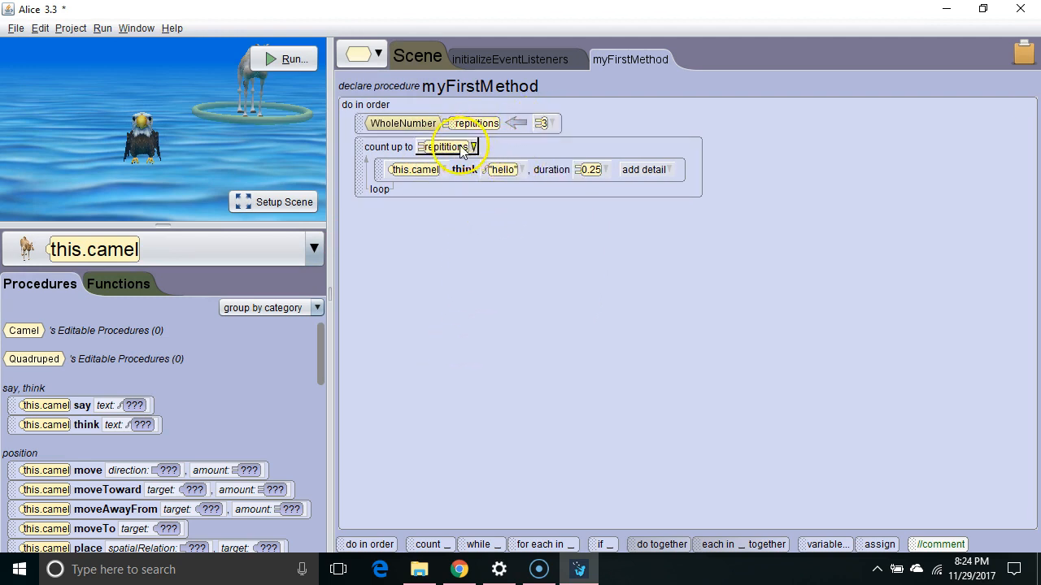
{"action": "left_click", "coordinate": [291, 59]}
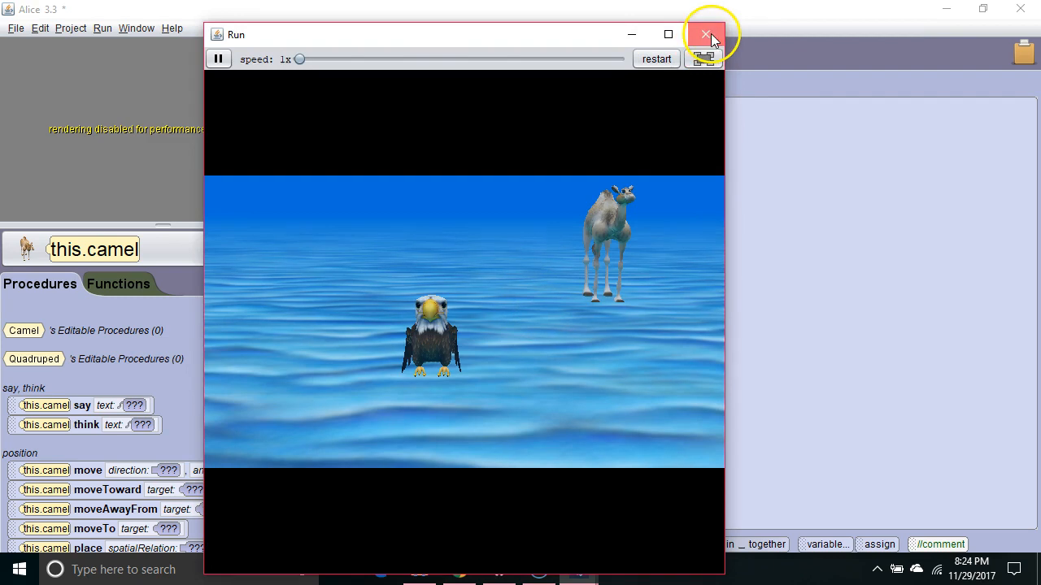
{"action": "left_click", "coordinate": [705, 35]}
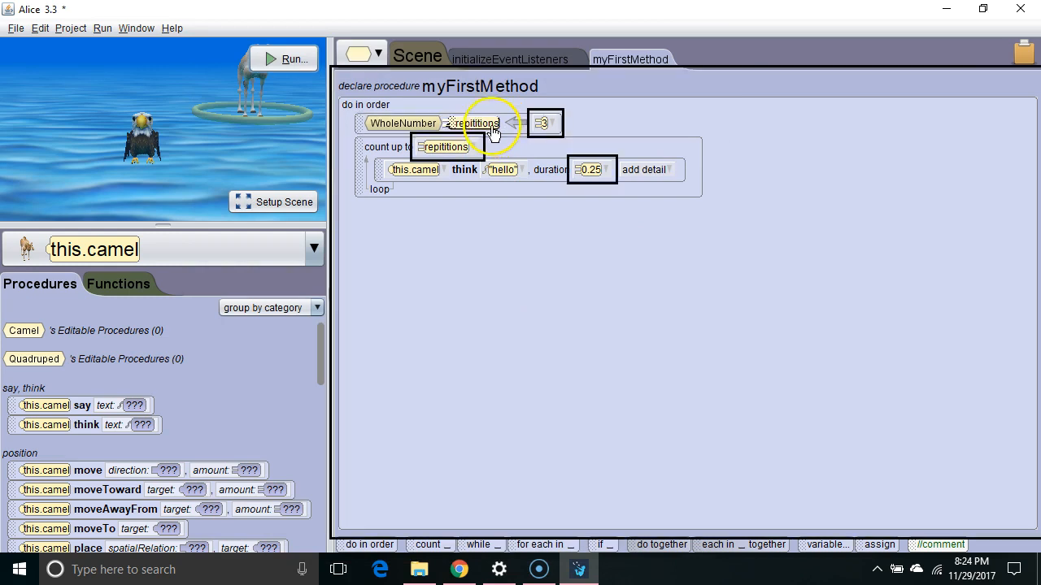
{"action": "mouse_move", "coordinate": [488, 226]}
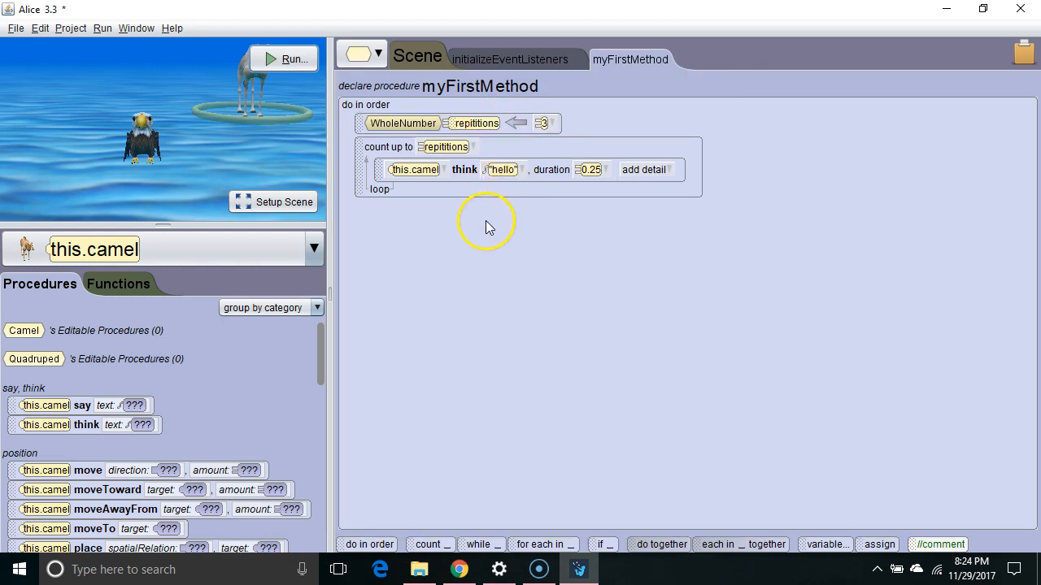
Replace repetitions' starting value 3 with the camel's getIntegerFromUser function from the prompt user functions.
{"action": "left_click", "coordinate": [117, 283]}
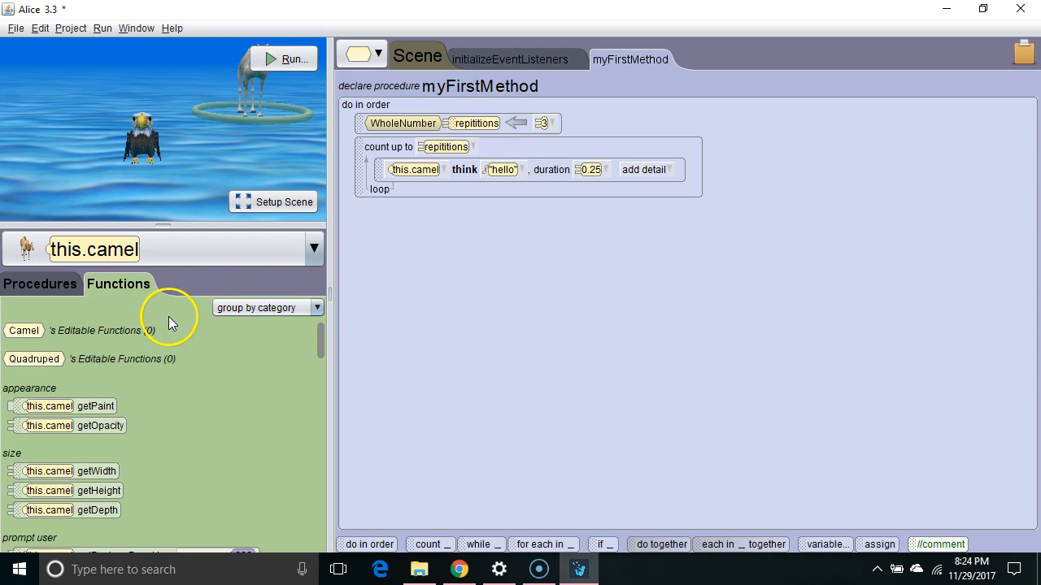
{"action": "scroll", "scroll_direction": "down", "scroll_amount": 3}
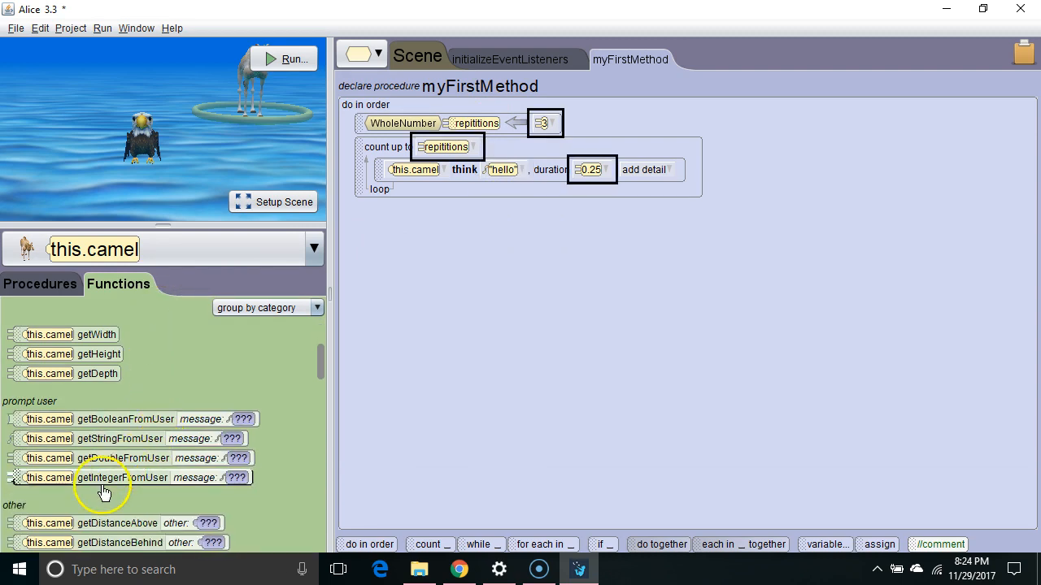
{"action": "left_click_drag", "start_coordinate": [97, 478], "coordinate": [626, 123]}
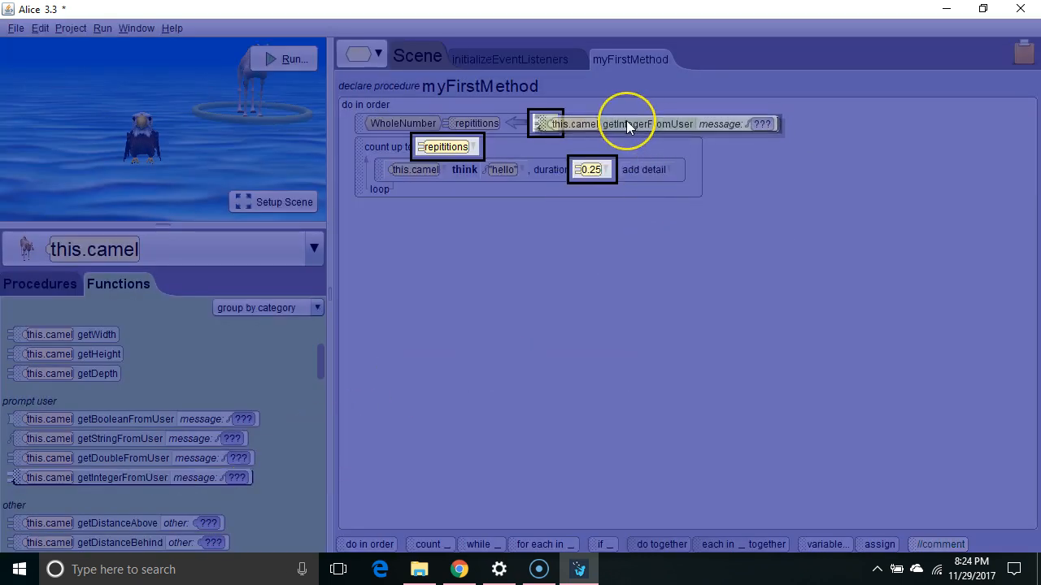
{"action": "left_click", "coordinate": [761, 123]}
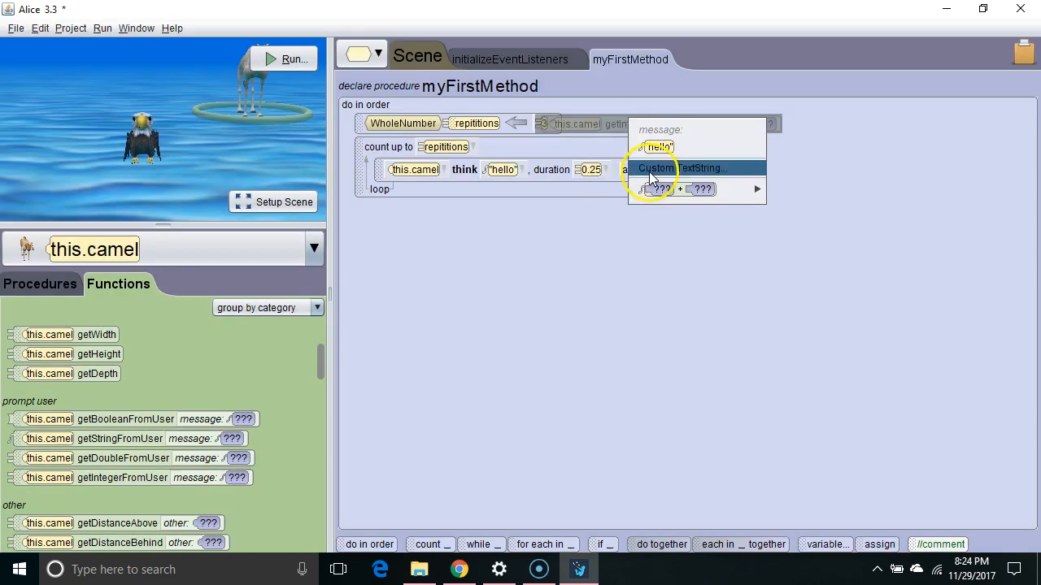
{"action": "mouse_move", "coordinate": [610, 130]}
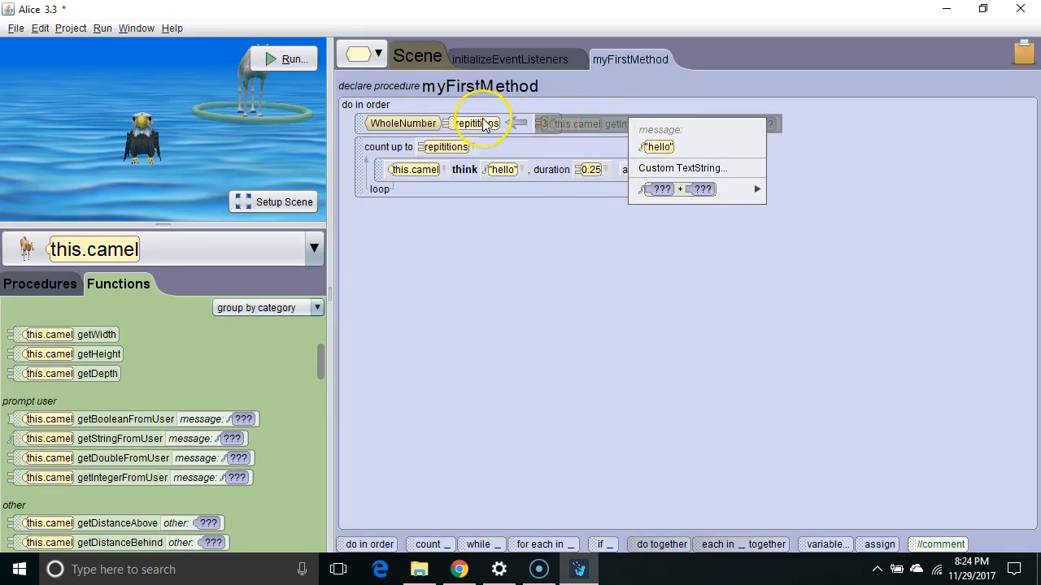
{"action": "mouse_move", "coordinate": [682, 168]}
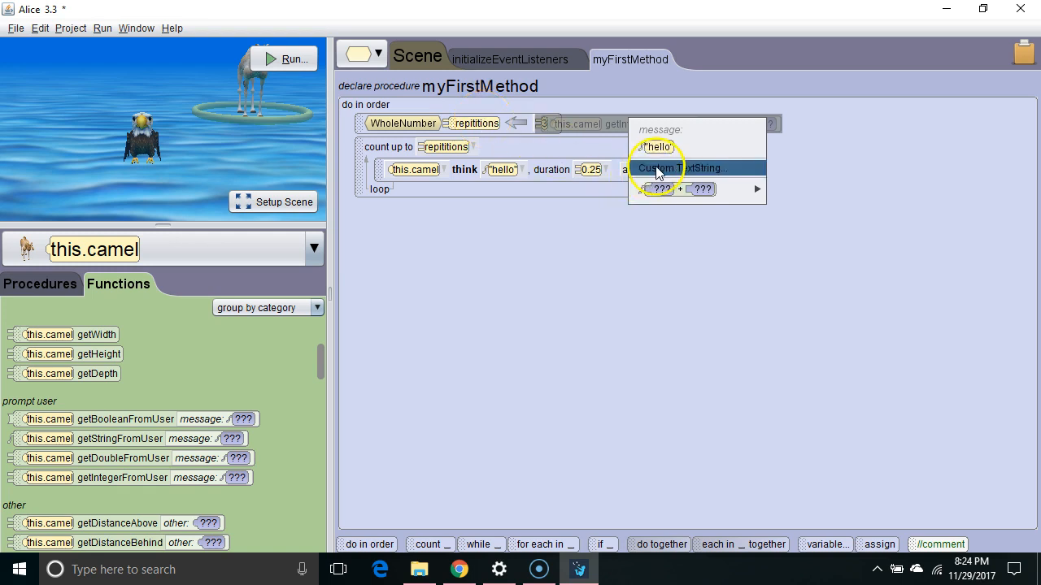
Set the prompt to a custom message: How many times do you want the camel to think "hello"?
{"action": "left_click", "coordinate": [681, 168]}
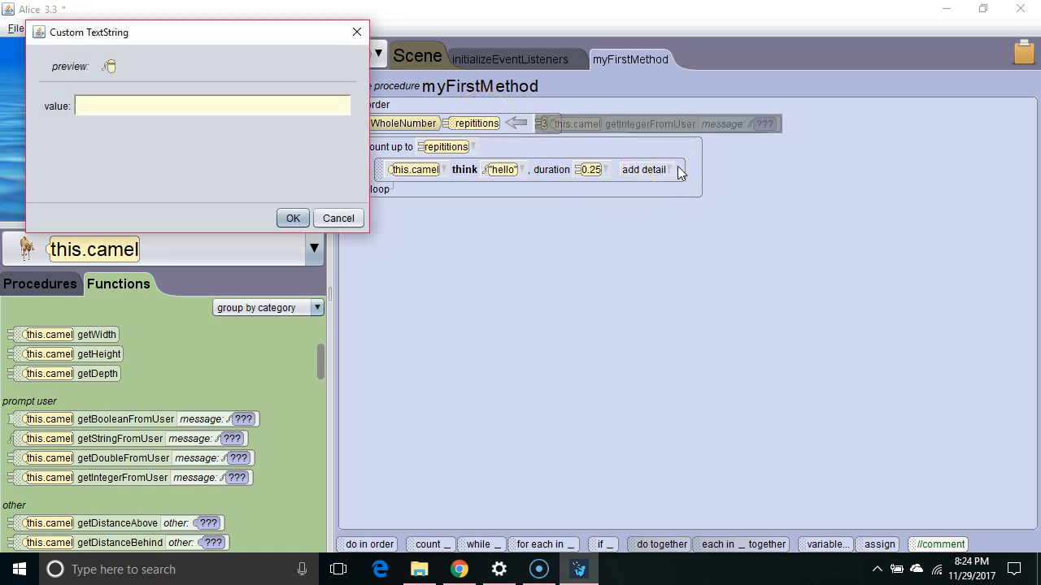
{"action": "type", "text": "How many time"}
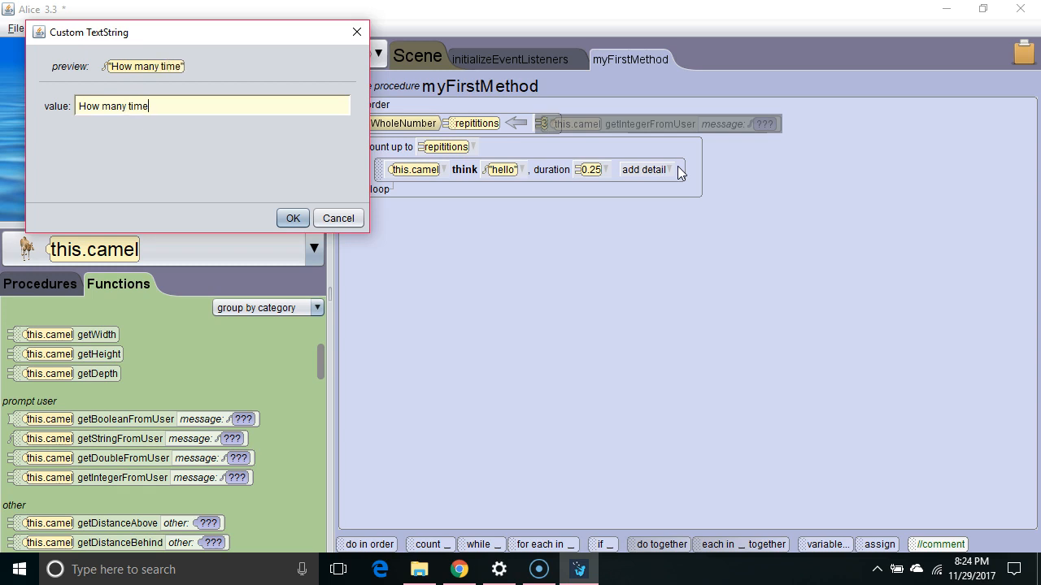
{"action": "type", "text": "s do you w"}
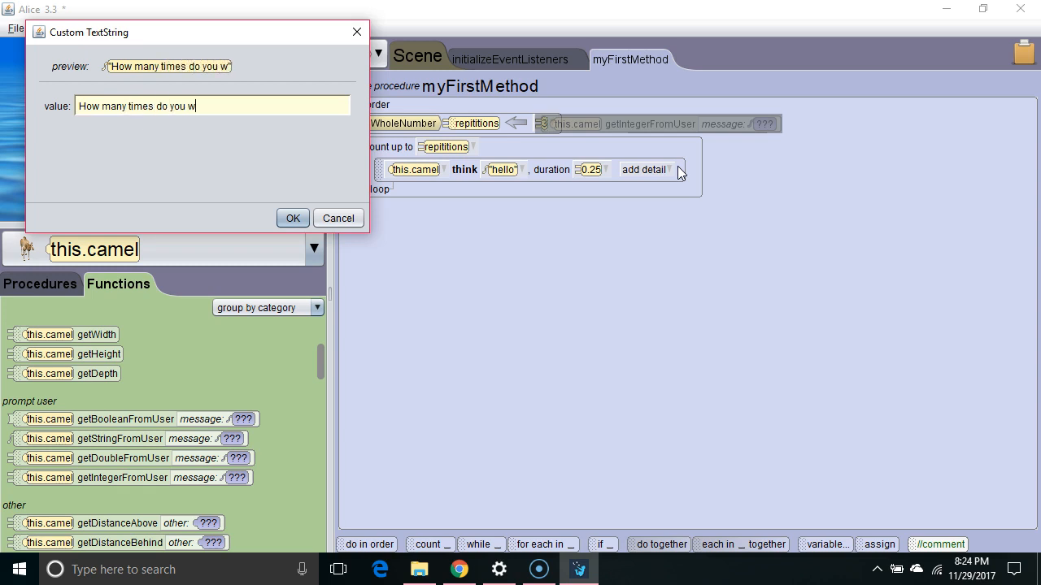
{"action": "type", "text": "ant the camel to think"}
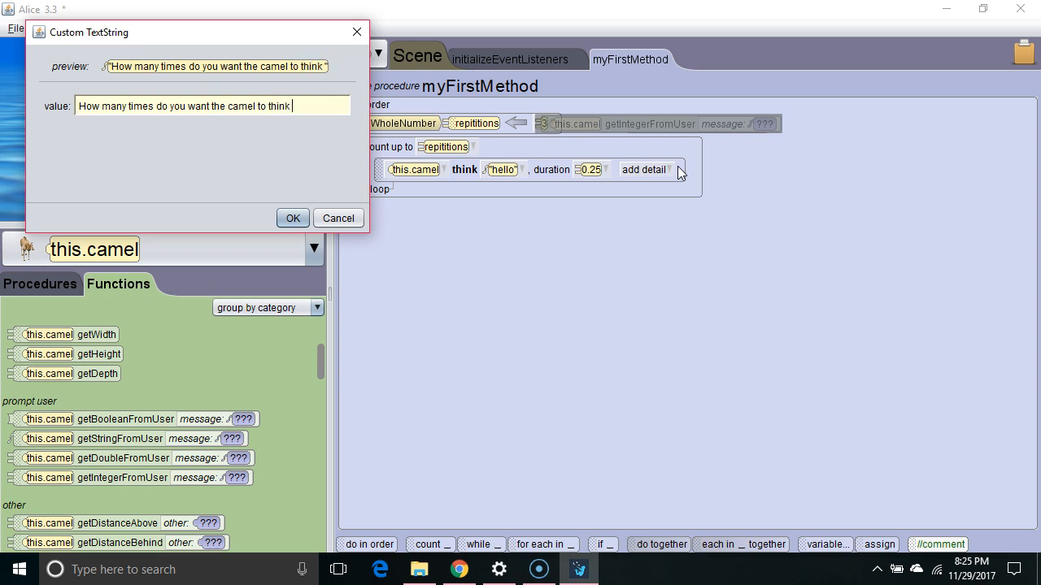
{"action": "type", "text": "\"hello\"?"}
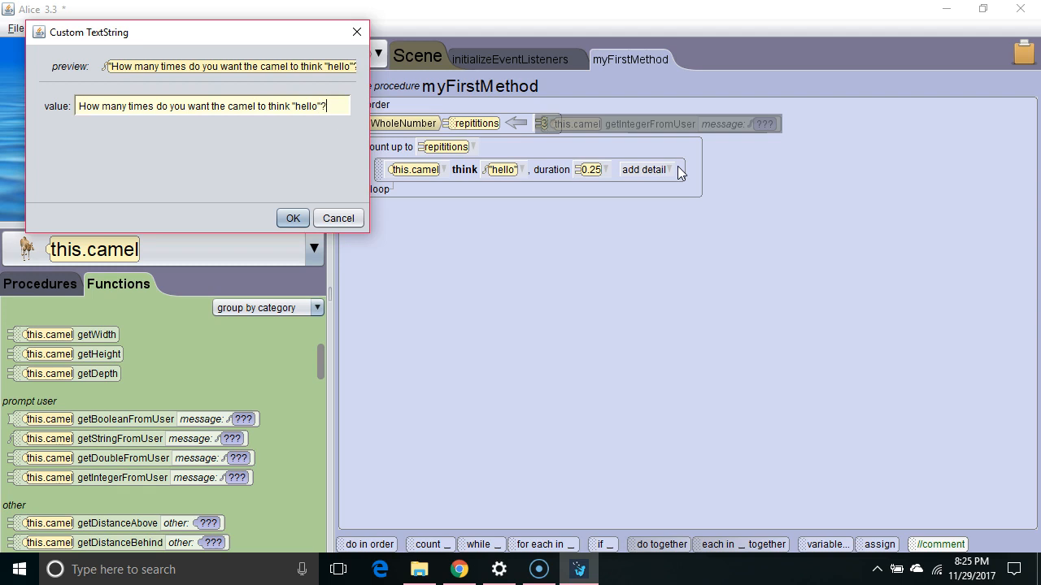
{"action": "left_click", "coordinate": [292, 218]}
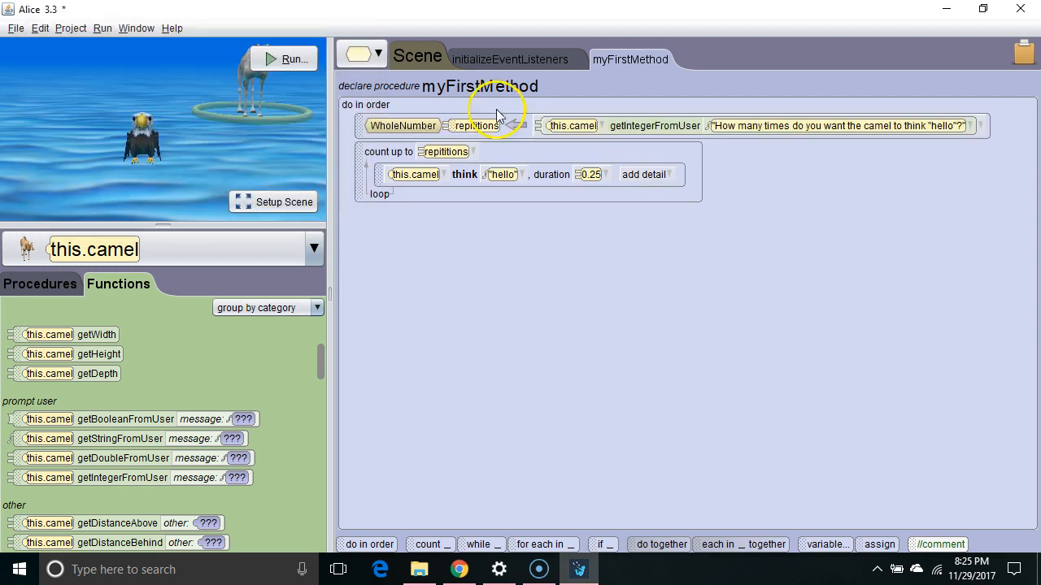
{"action": "left_click", "coordinate": [290, 59]}
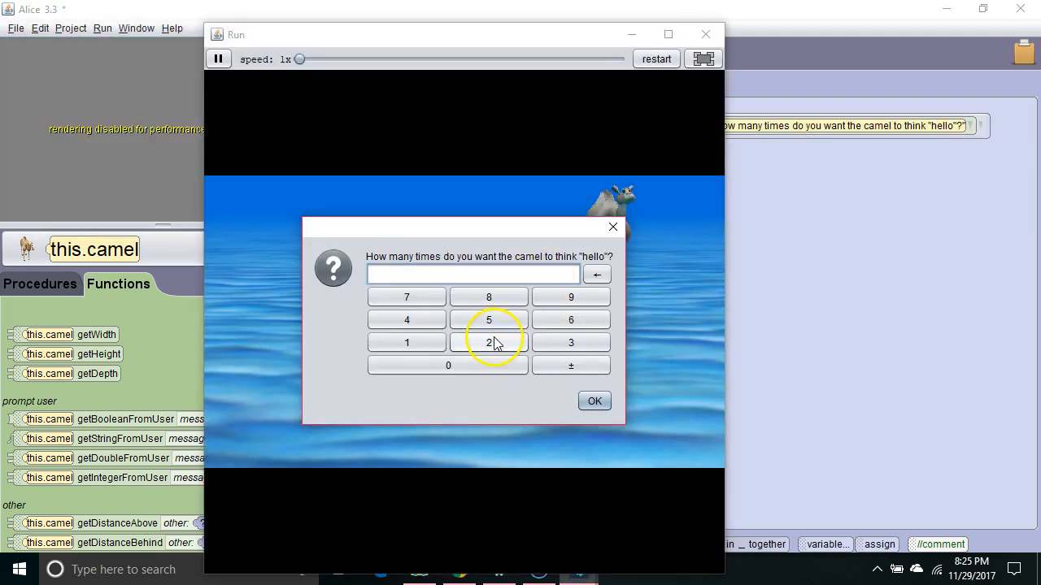
{"action": "mouse_move", "coordinate": [569, 319]}
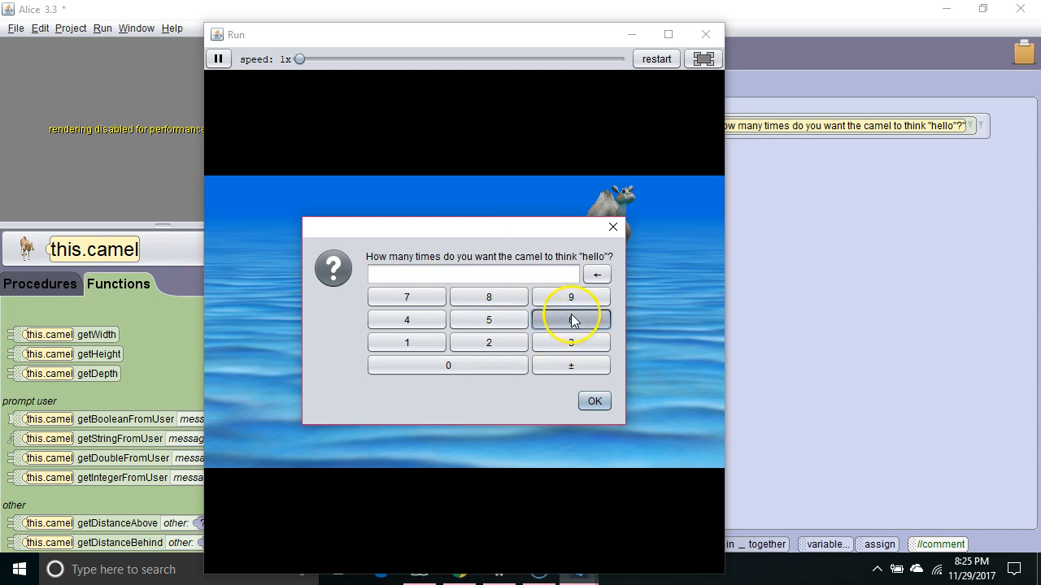
{"action": "left_click", "coordinate": [571, 319]}
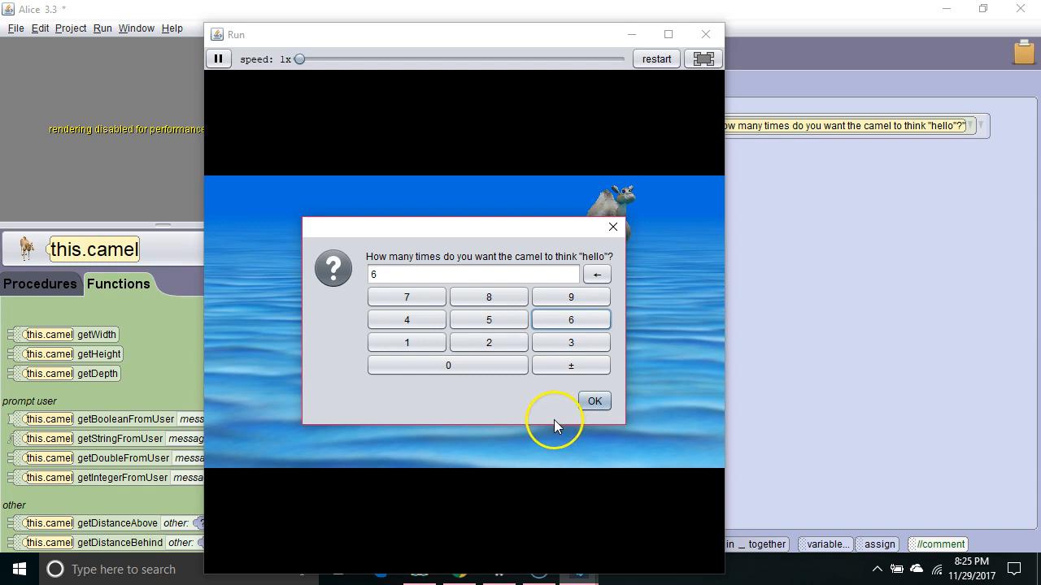
{"action": "left_click", "coordinate": [596, 401]}
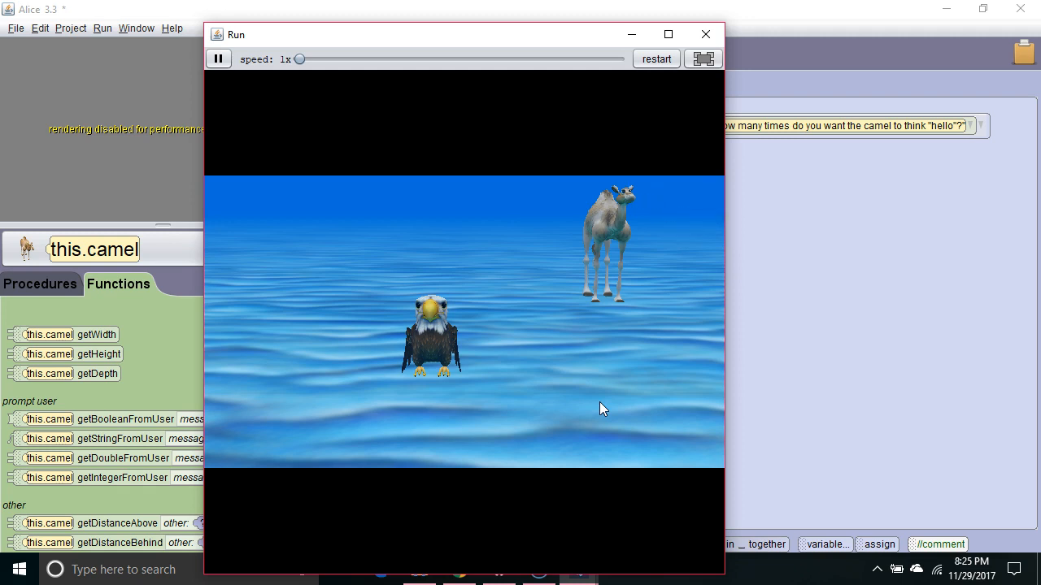
{"action": "left_click", "coordinate": [706, 34]}
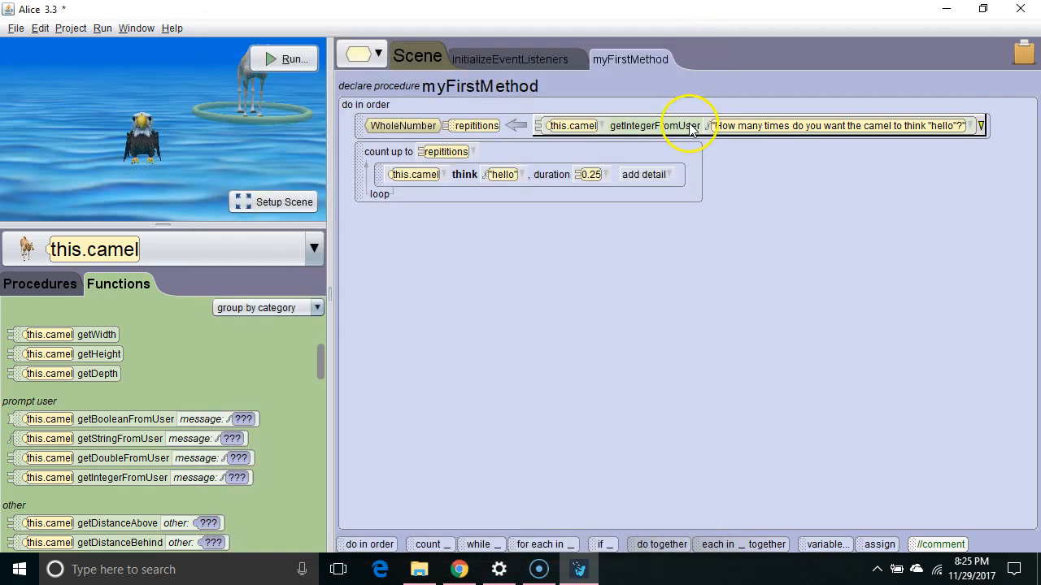